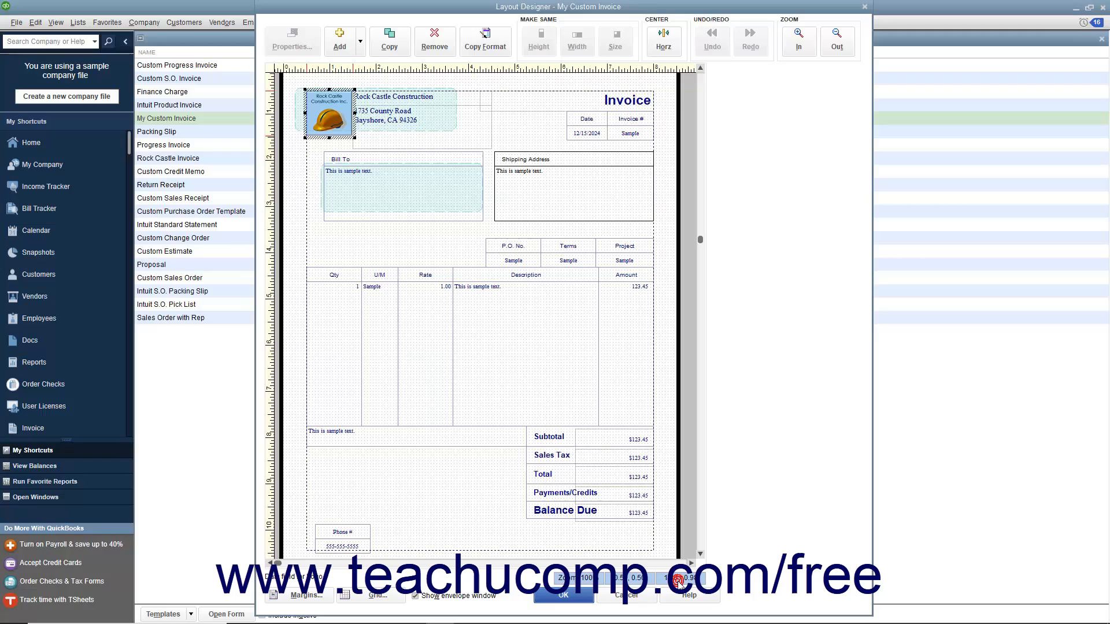
mouse_move(680, 585)
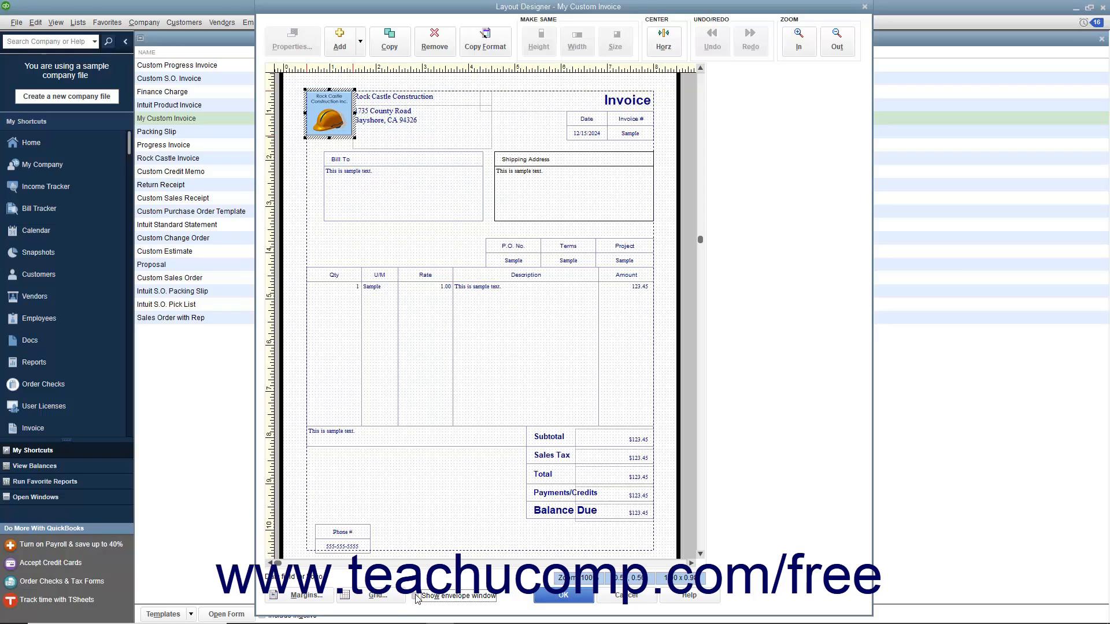
- Zoom in on the invoice layout to enlarge the header and body
click(403, 185)
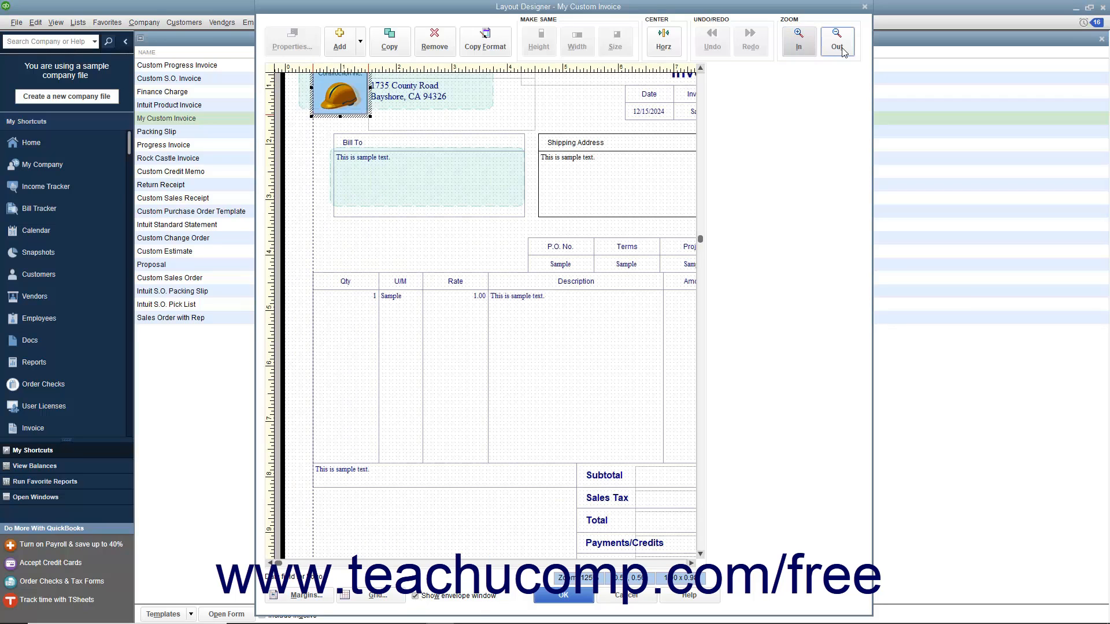
- Zoom back out to view the whole invoice page
click(837, 40)
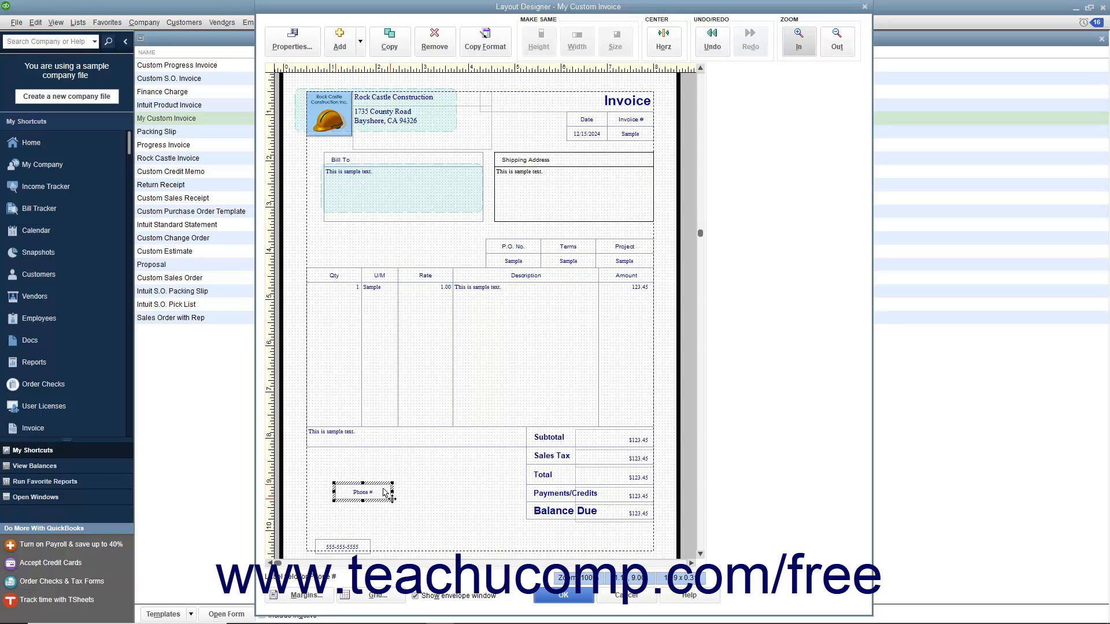
- Undo the Phone # label move so it returns above its number field
click(712, 42)
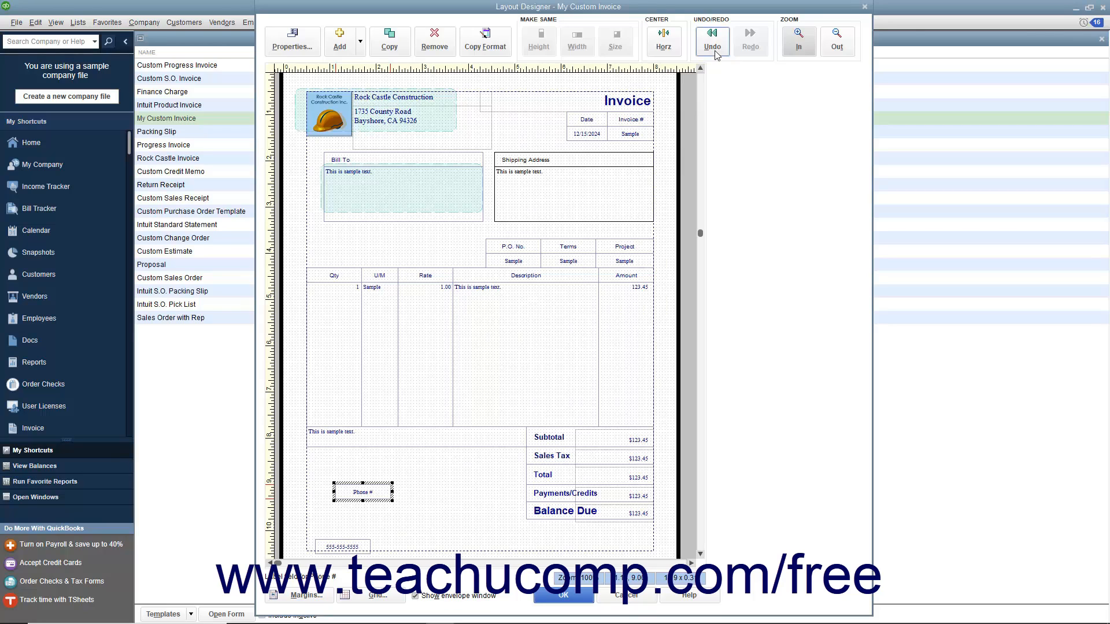
click(713, 42)
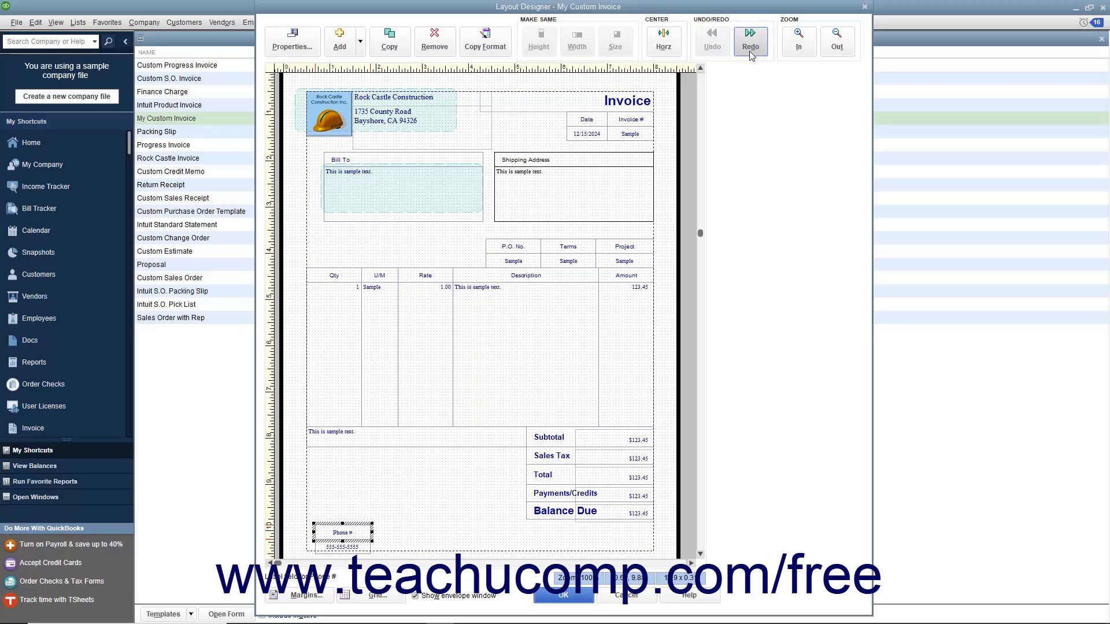
click(750, 42)
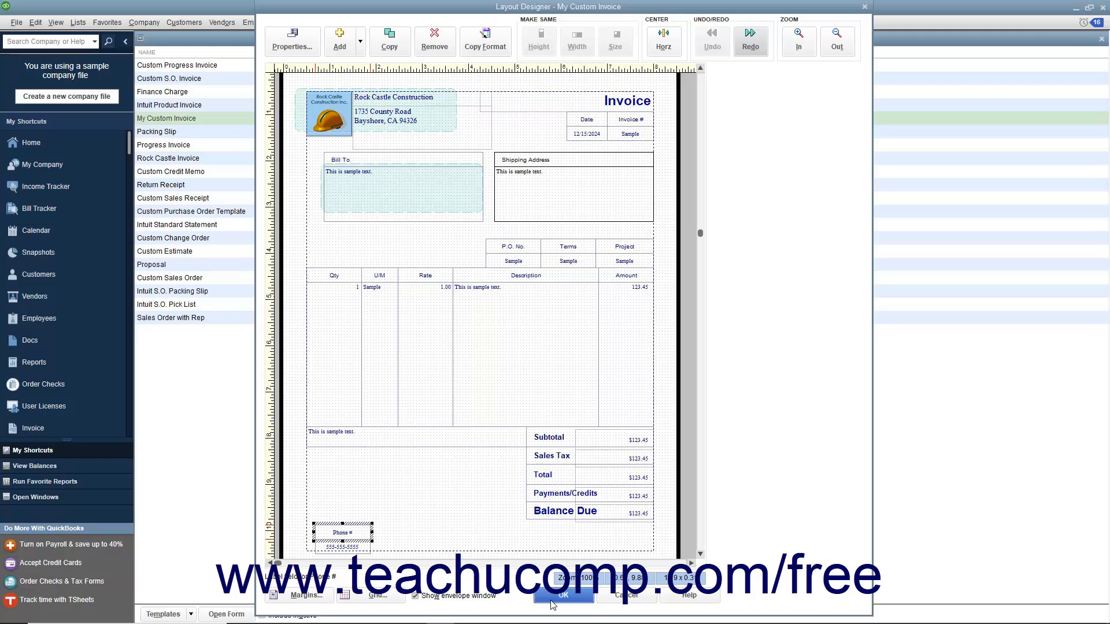
mouse_move(621, 601)
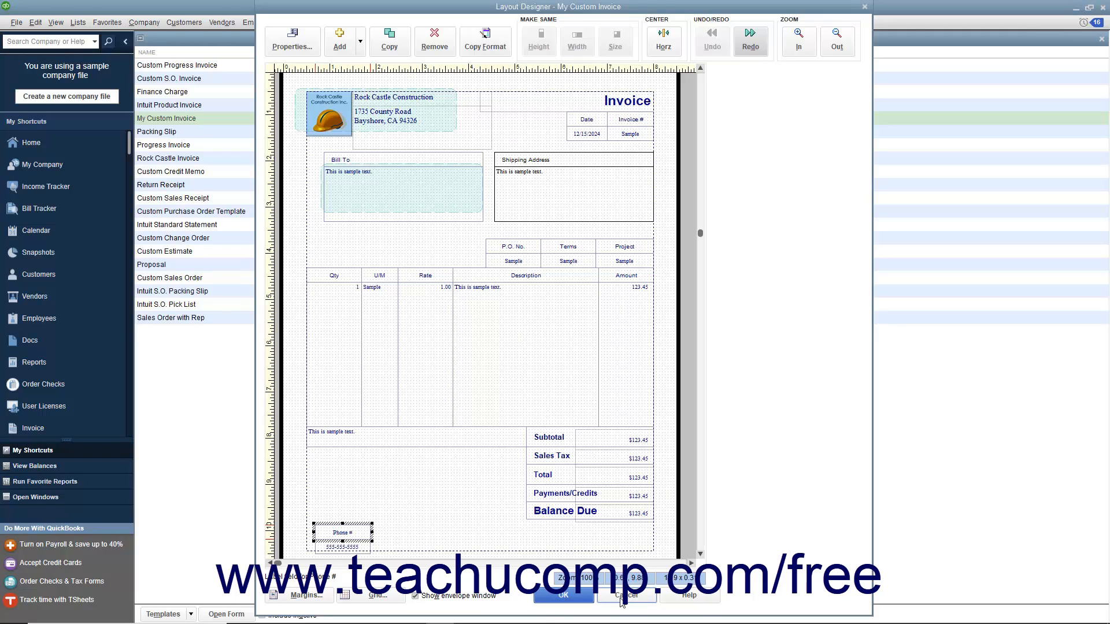